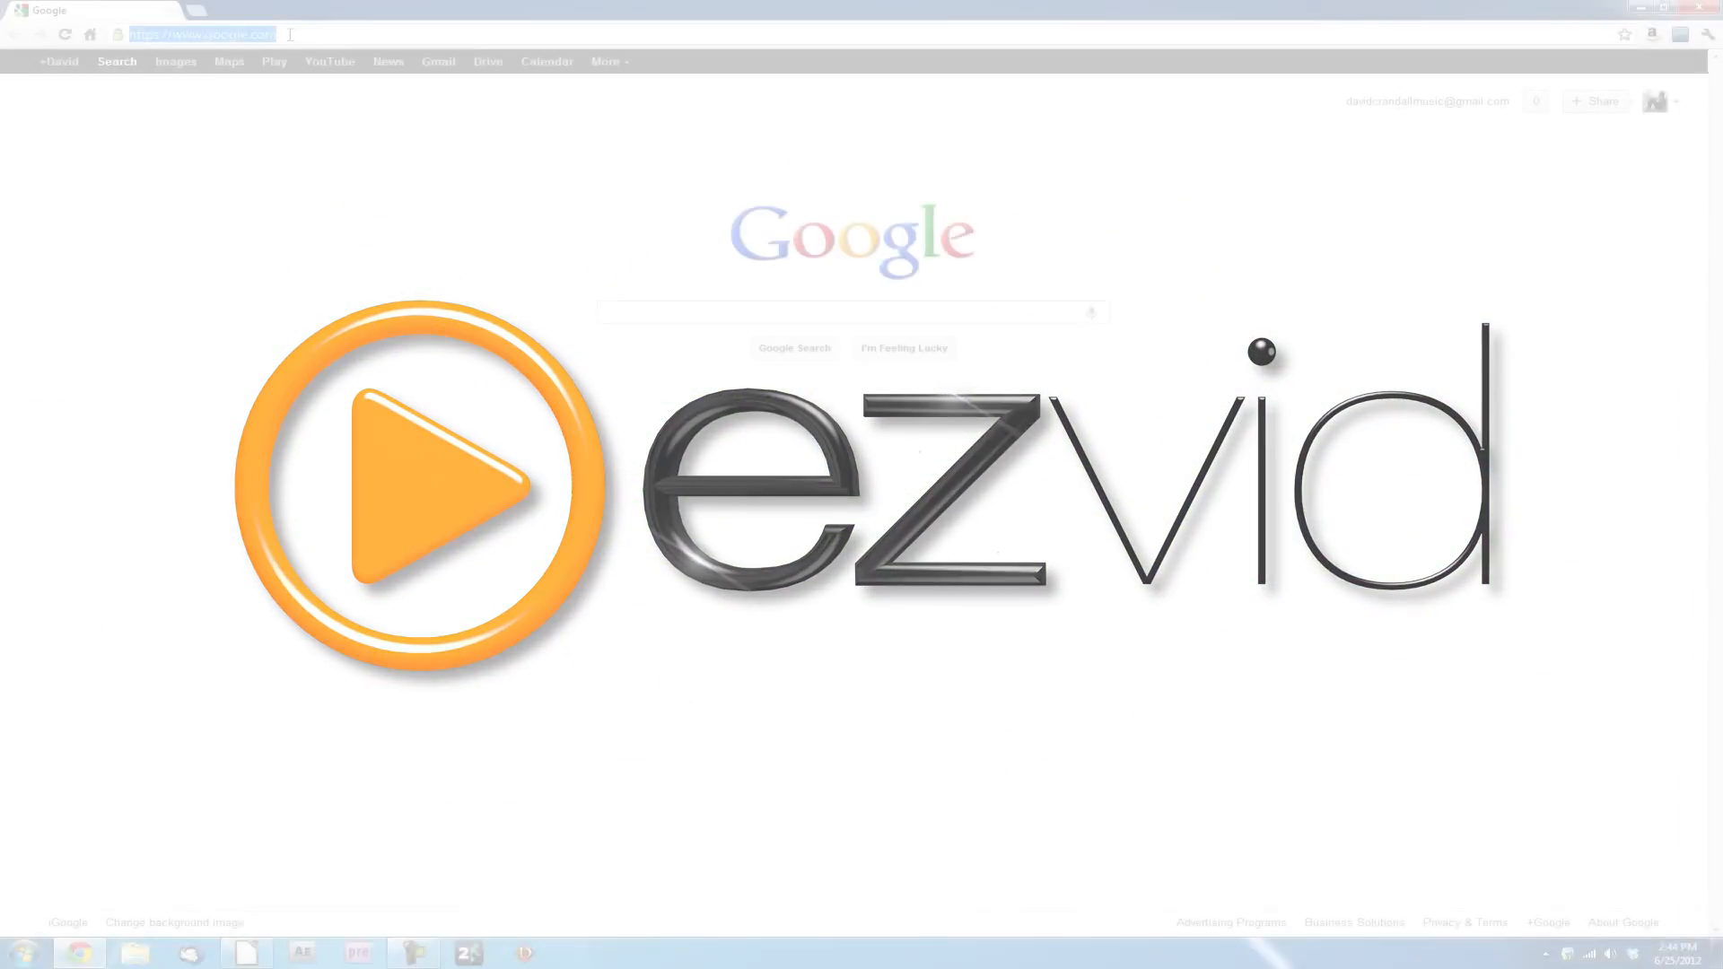
type("www.ezvid.com")
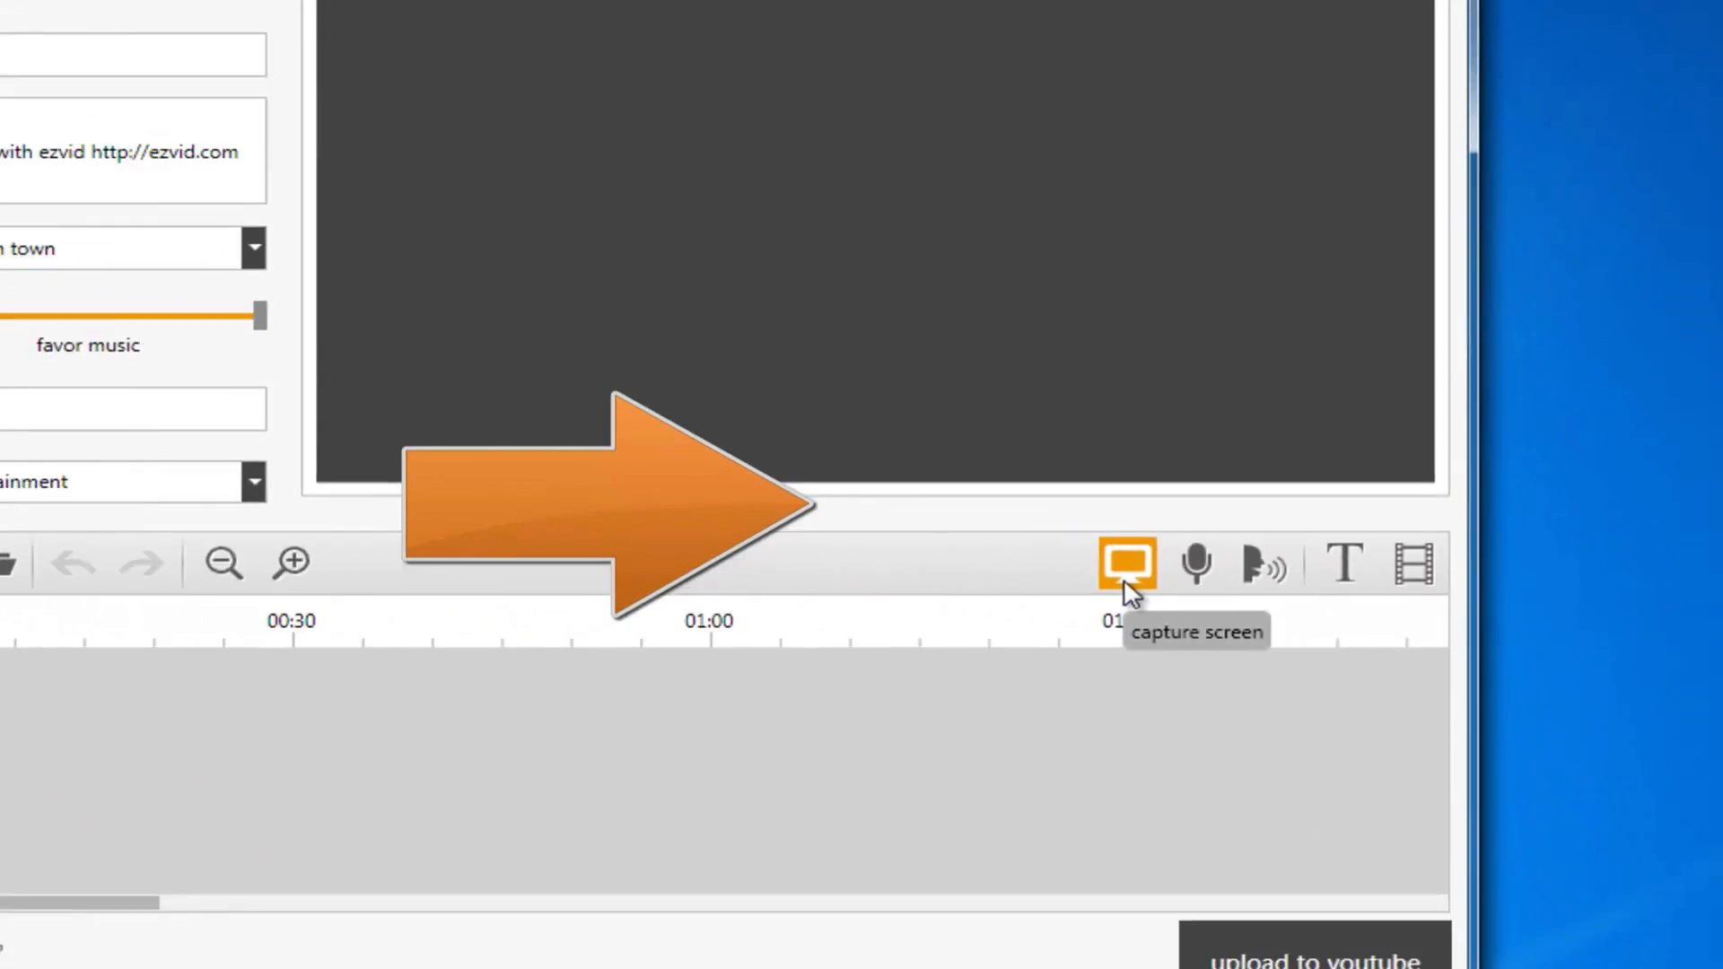
- Record a gameplay screen capture and stop it to place the clip on the timeline
left_click(1123, 564)
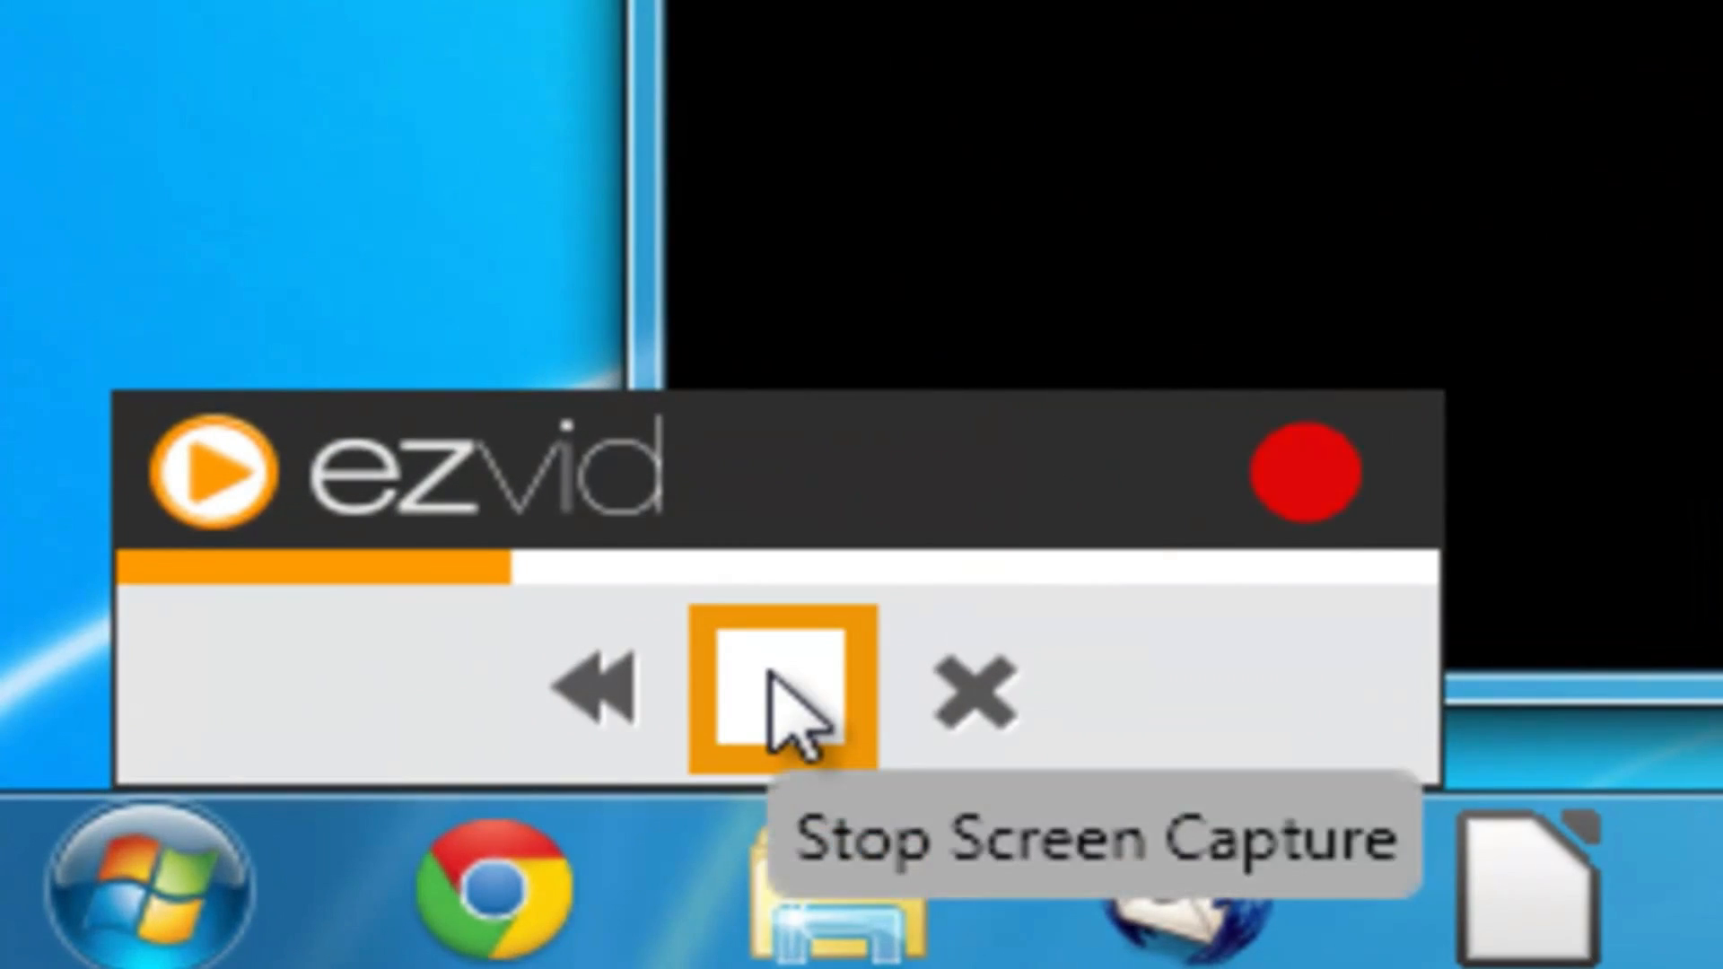
left_click(780, 698)
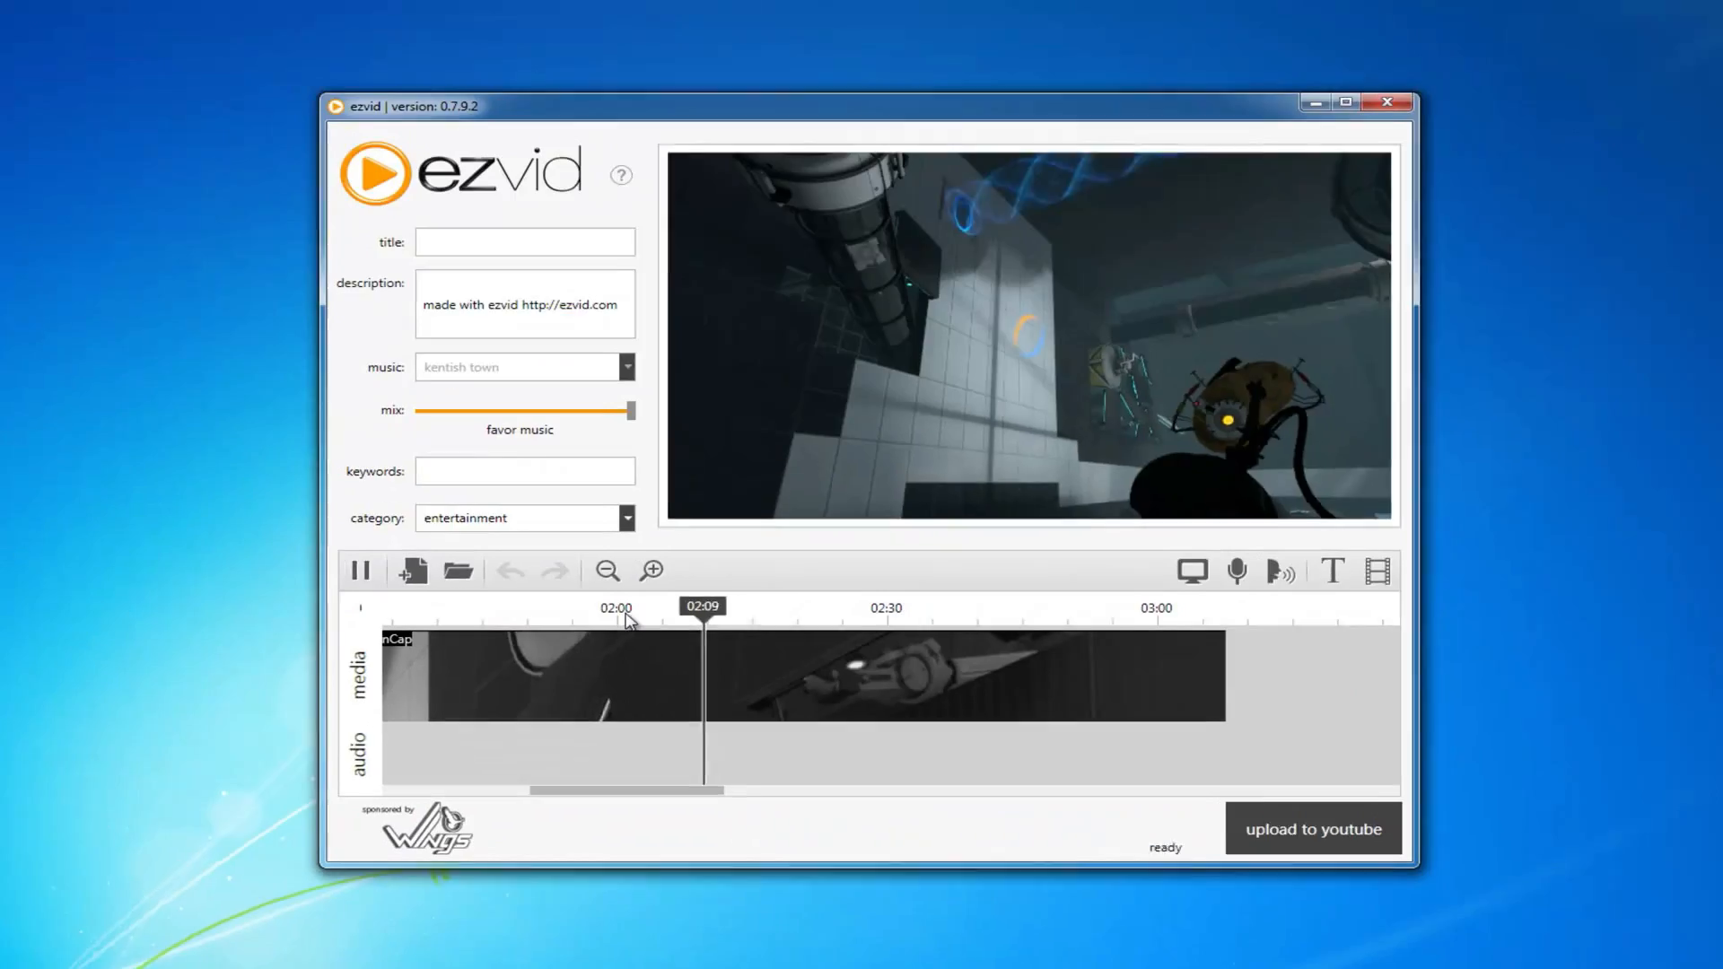
- Add a 'Portal' text slide and upload the video to YouTube as Portal 2 Gameplay
left_click(1331, 571)
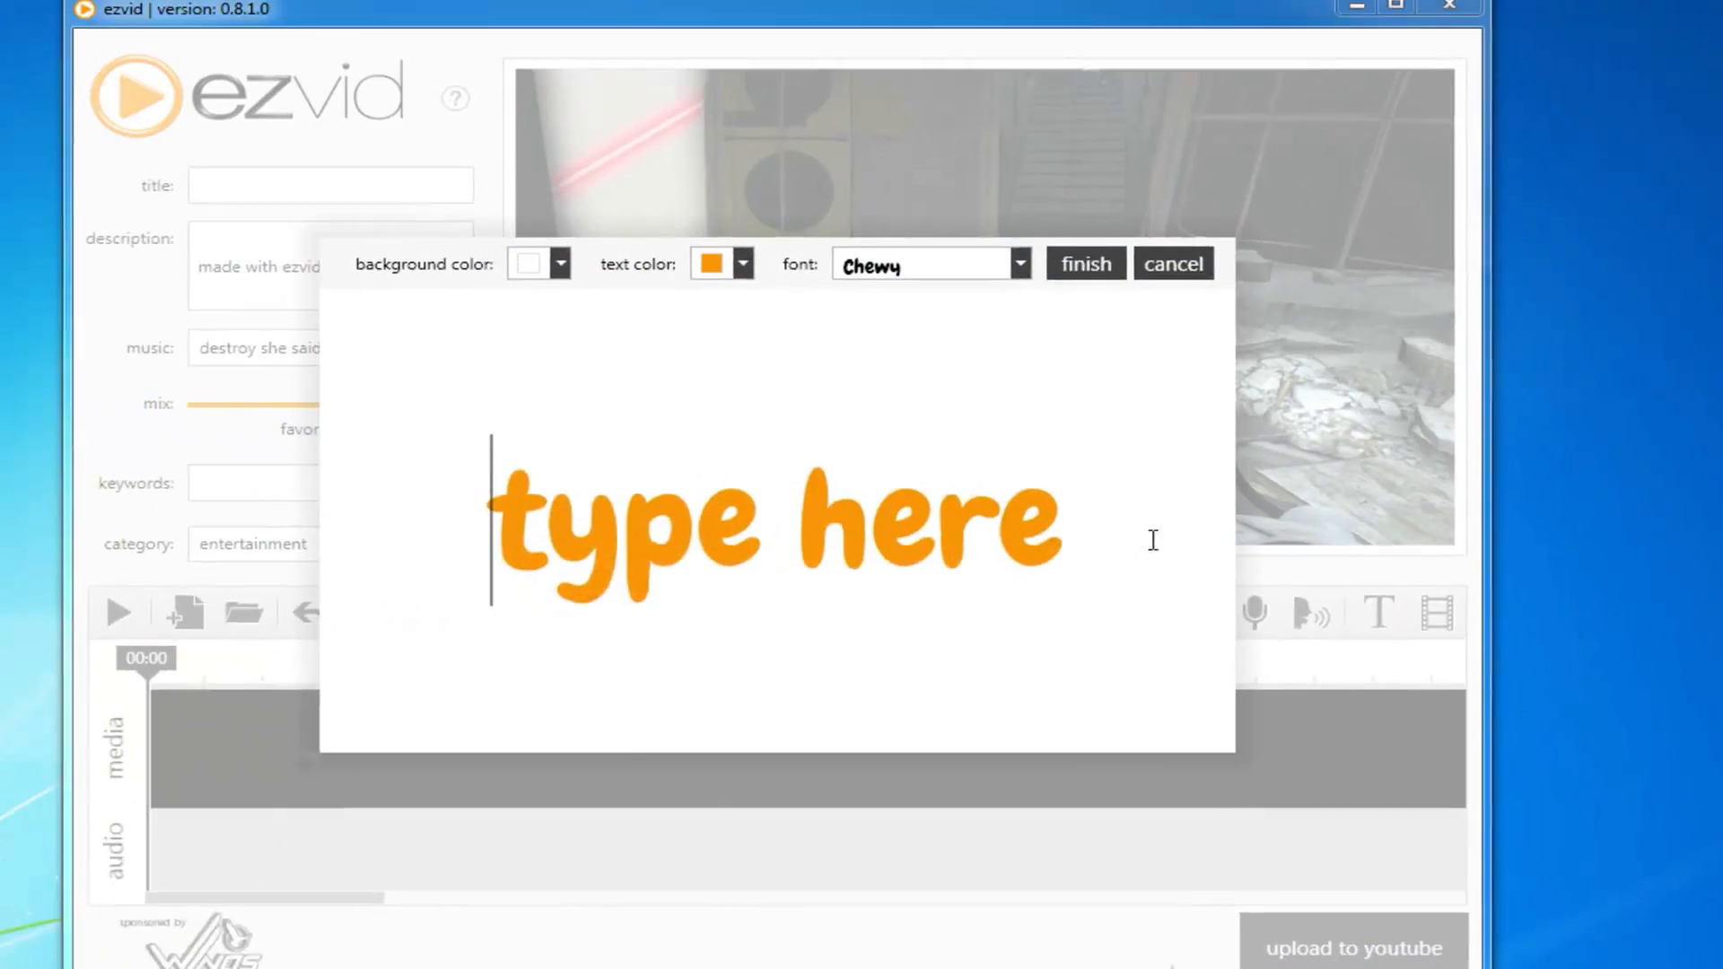
type("Portal")
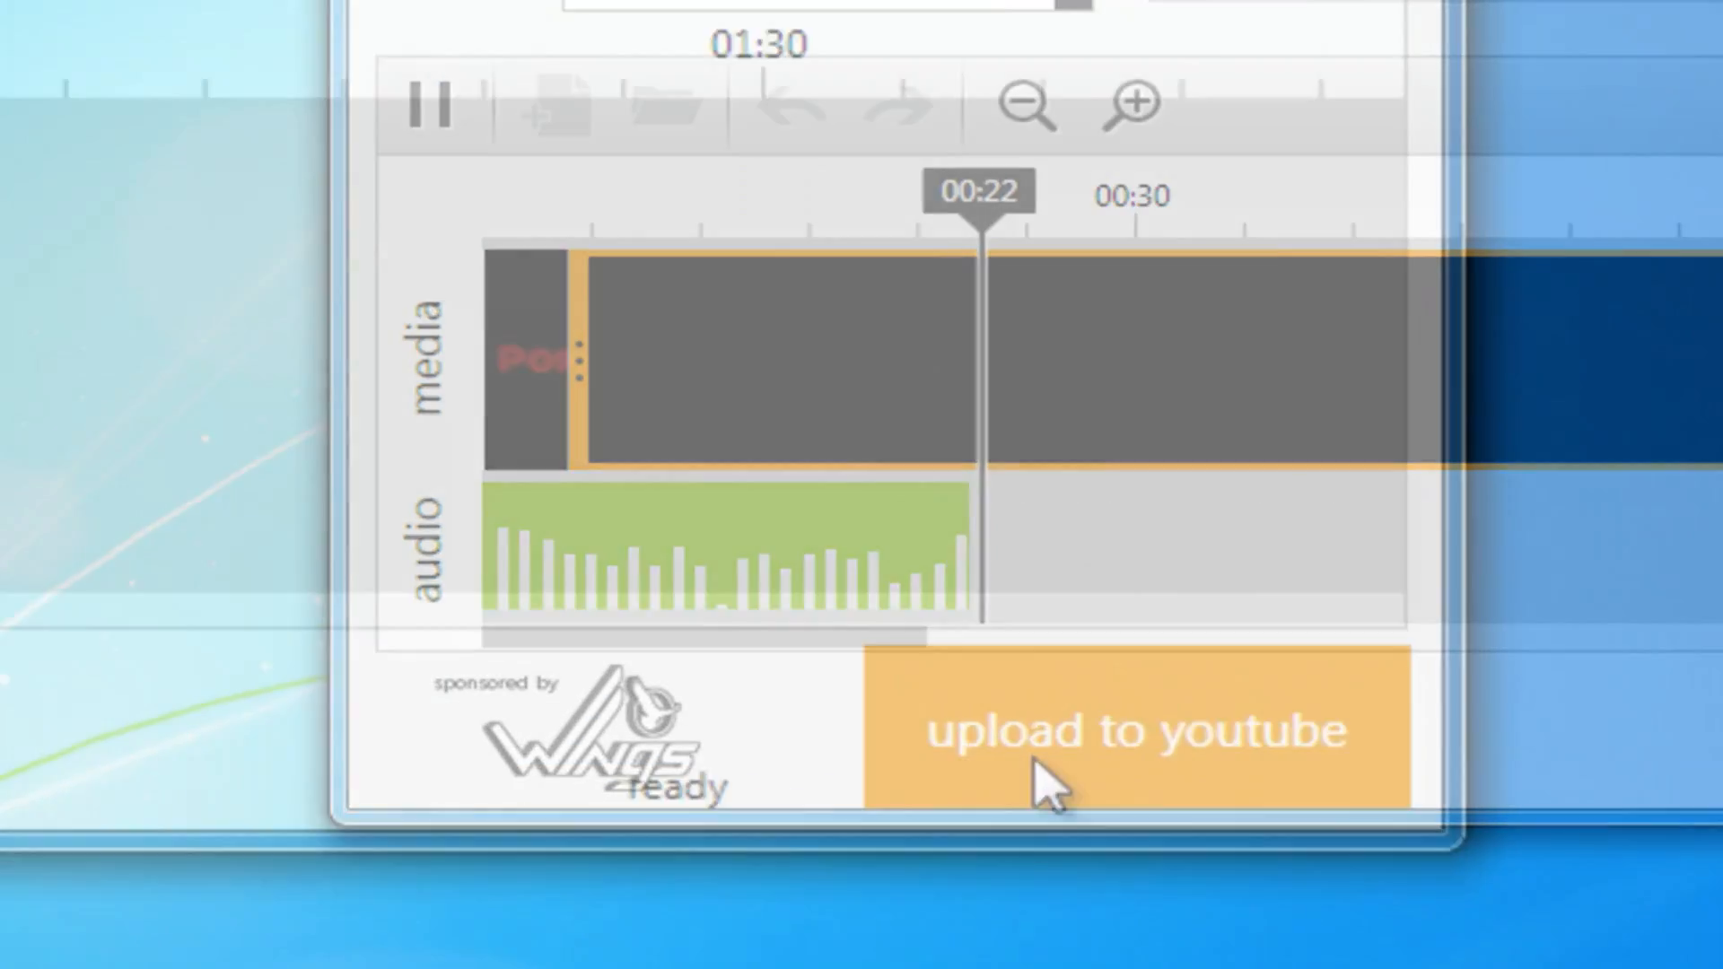
left_click(1138, 731)
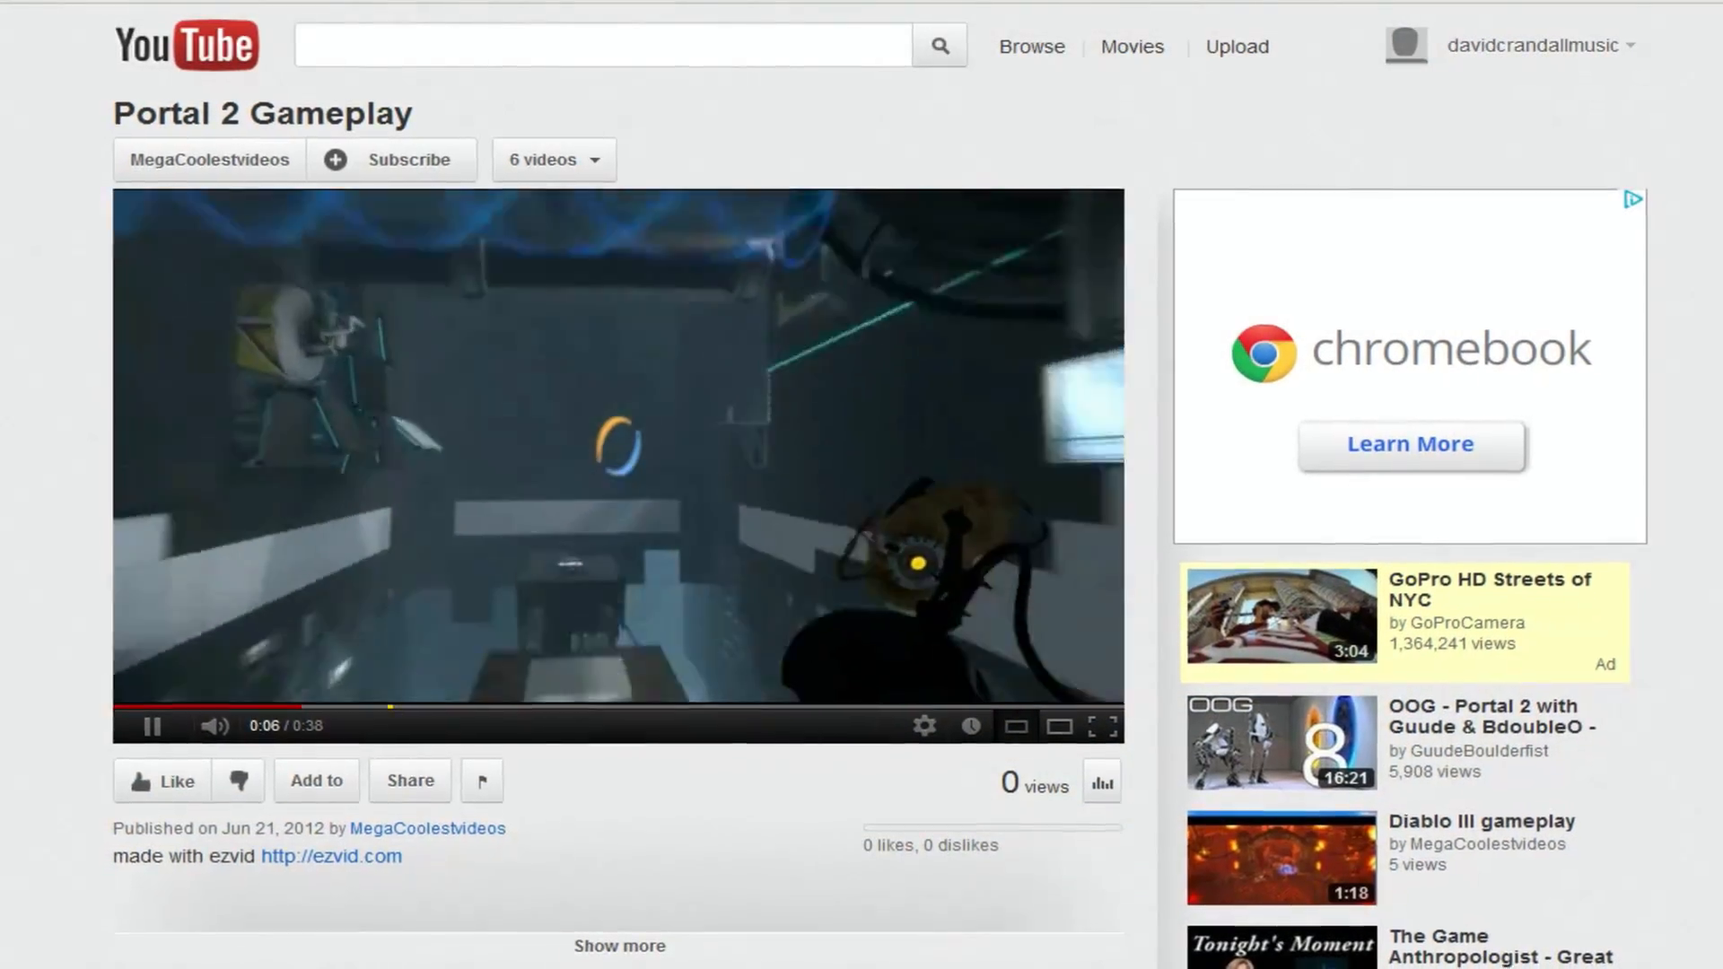
left_click(332, 857)
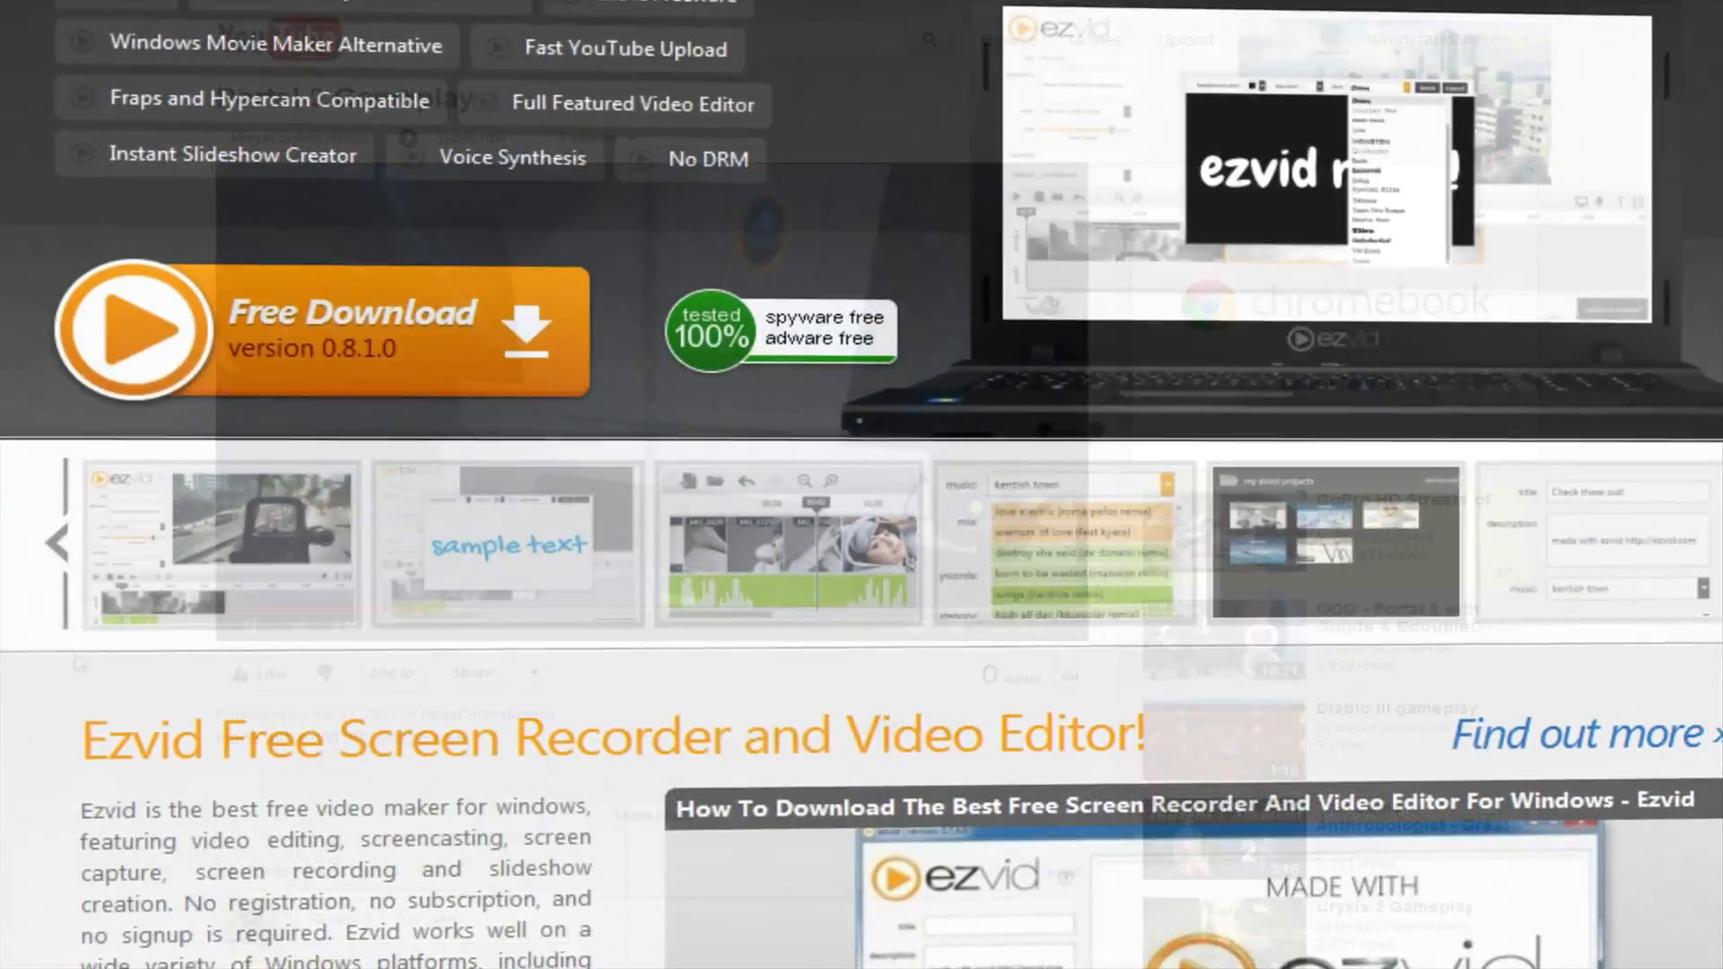
scroll("down", 3)
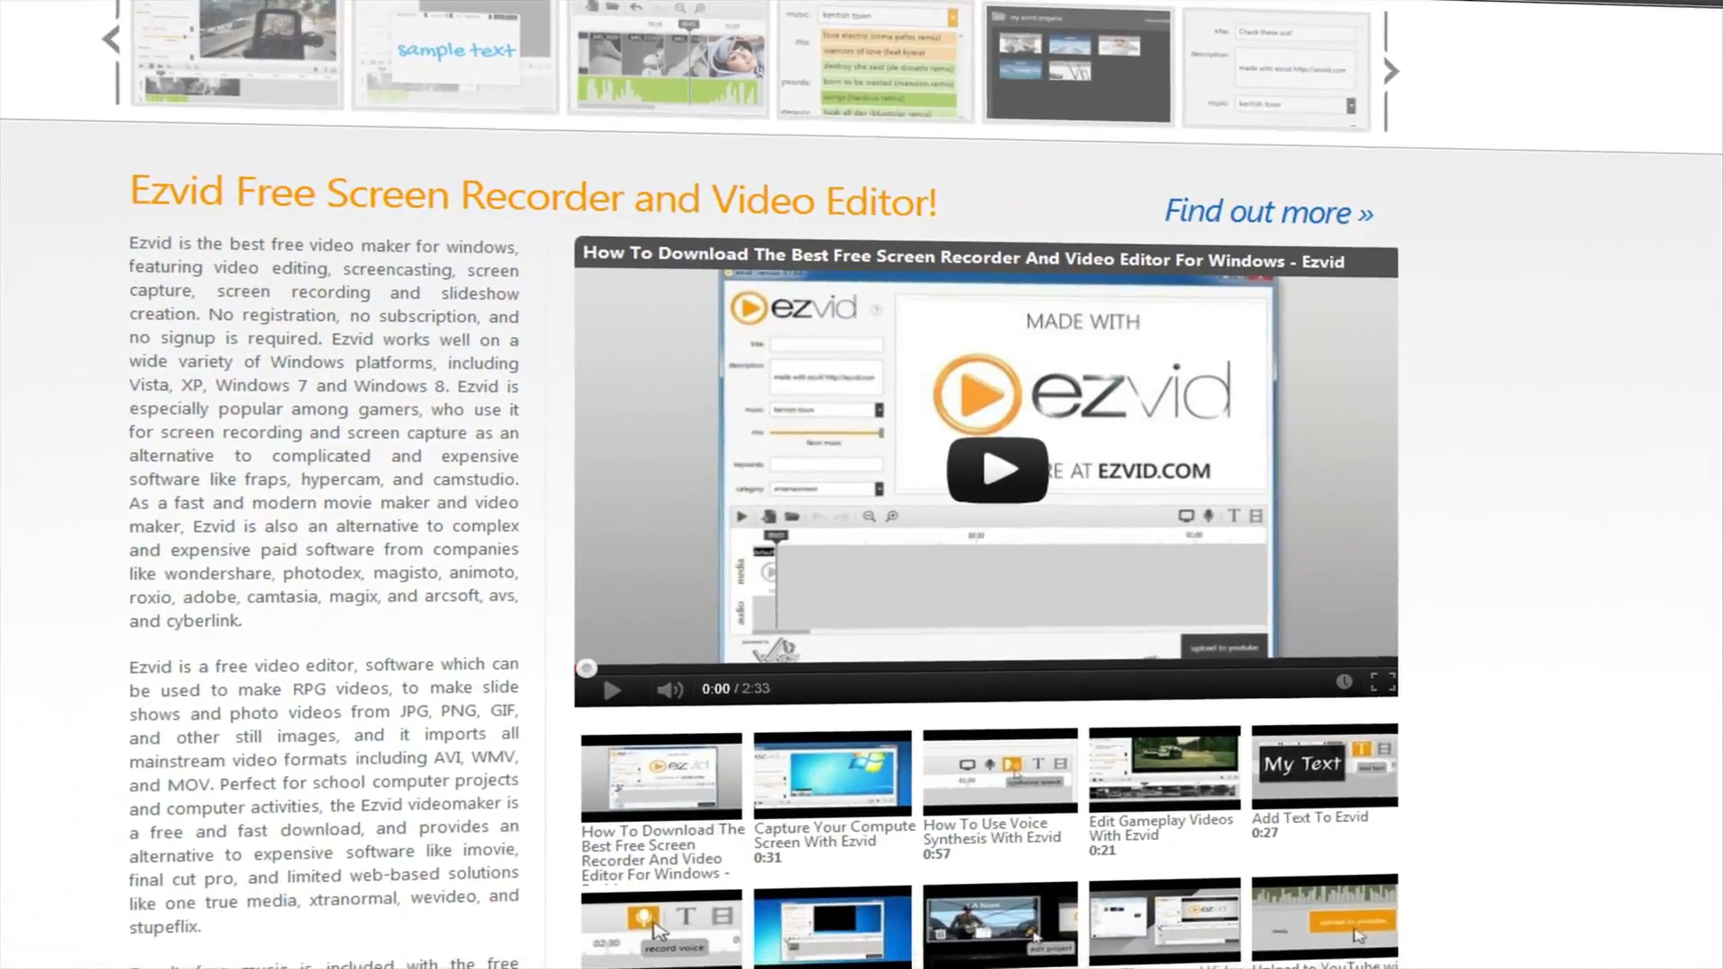